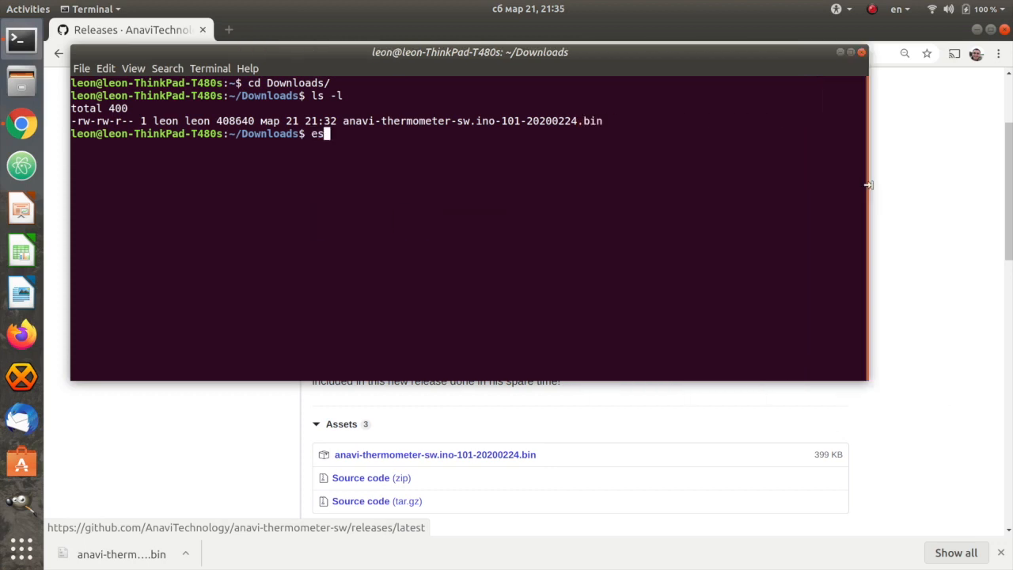
- Run esptool.py --chip esp8266 image_info on anavi-thermometer-sw.ino-101-20200224.bin
{"action": "type", "text": "ptool.py --chip esp"}
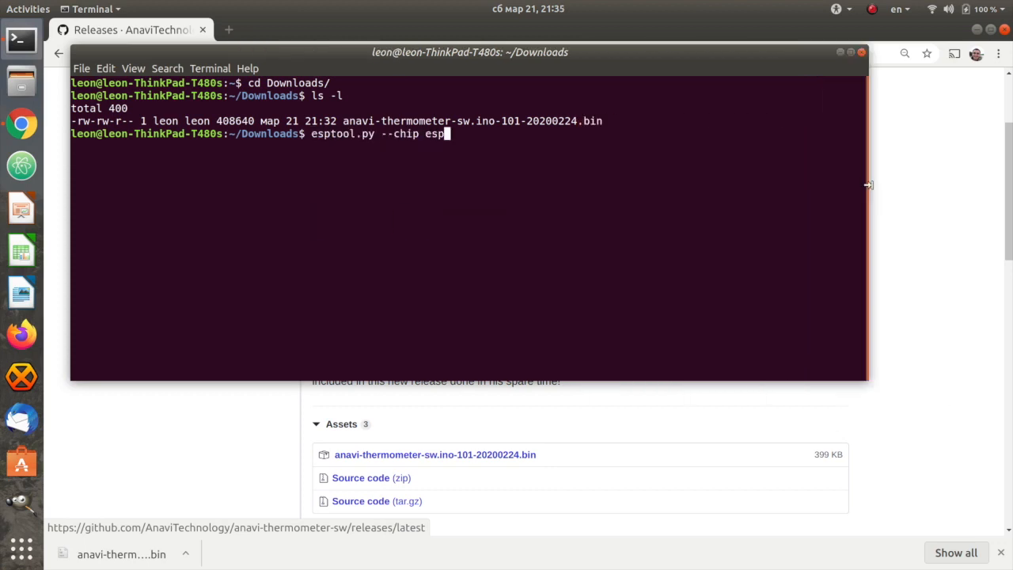
{"action": "type", "text": "8266 image_fi"}
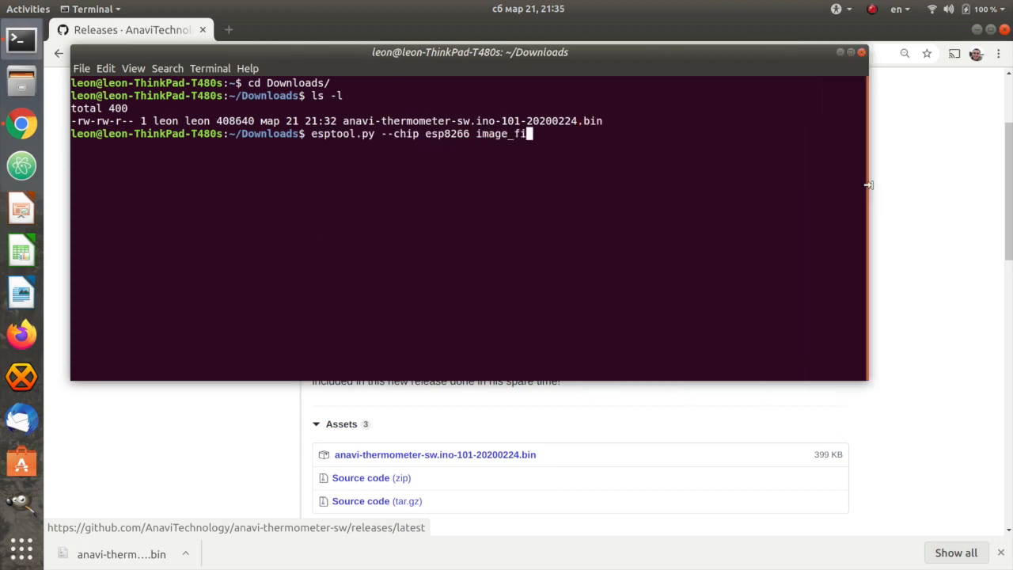
{"action": "type", "text": "info anavi-thermometer-sw.ino-101-20200224.bin"}
{"action": "key", "text": "Return"}
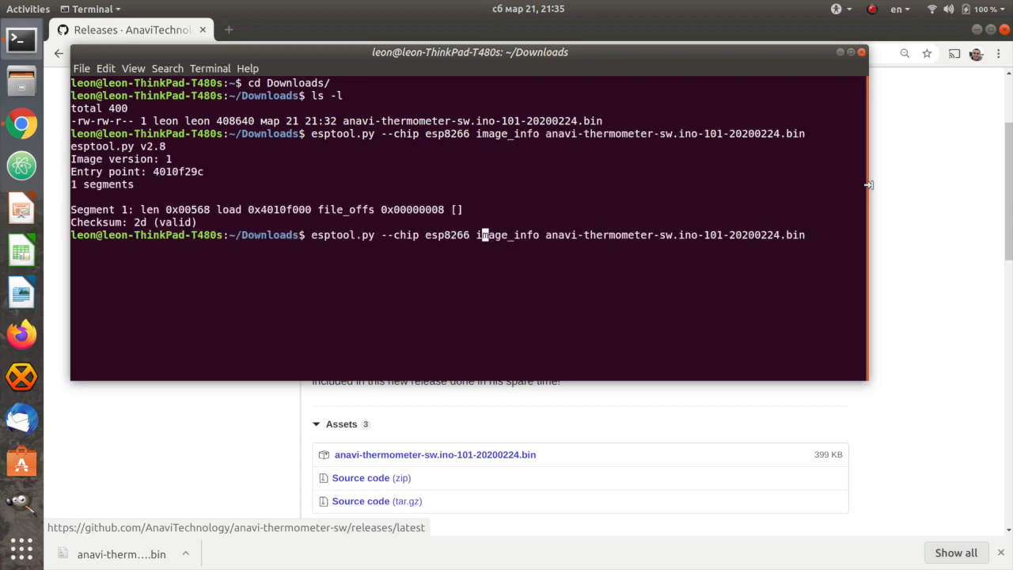
{"action": "key", "text": "Return"}
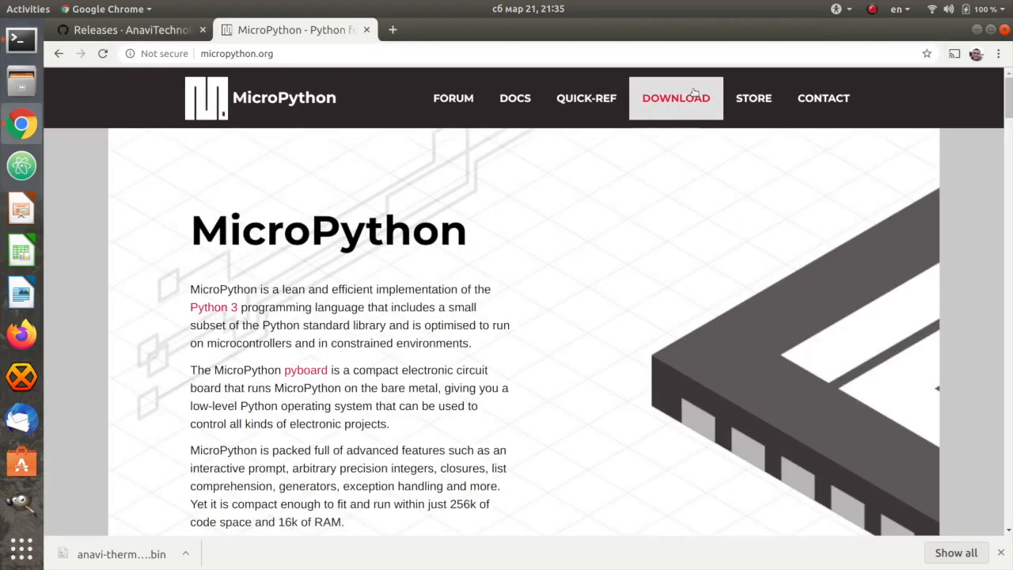
- Download esp32-idf3-20200321-v1.12-263-g8d34344dc.bin from MicroPython's downloads page and return to Terminal
{"action": "left_click", "coordinate": [677, 99]}
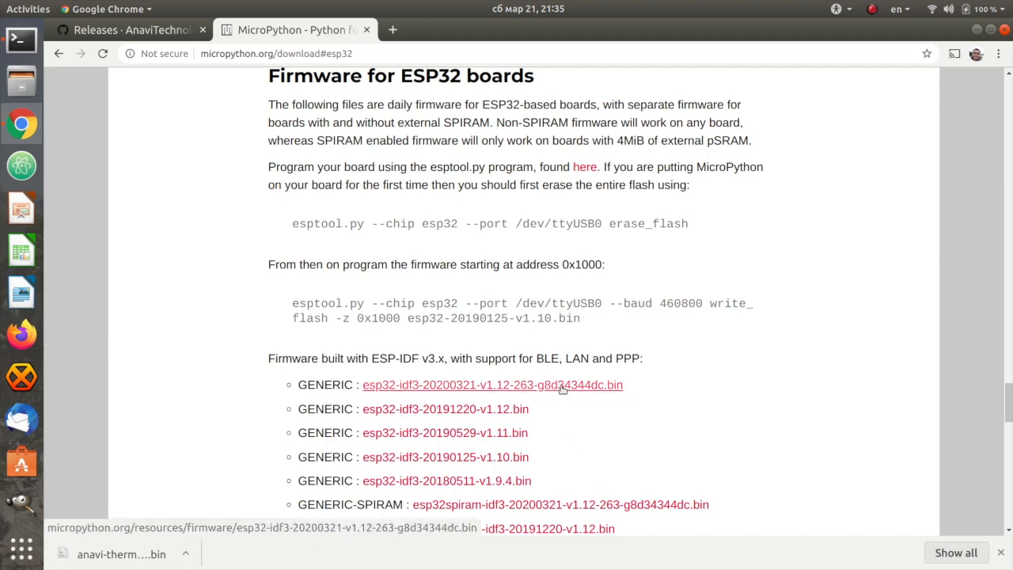
{"action": "left_click", "coordinate": [492, 385]}
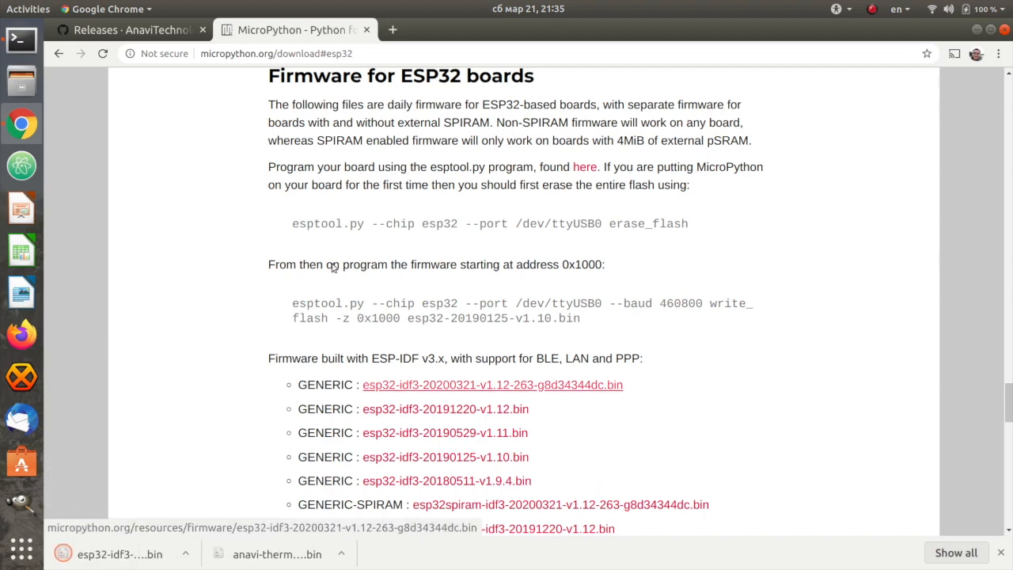
{"action": "left_click", "coordinate": [21, 39]}
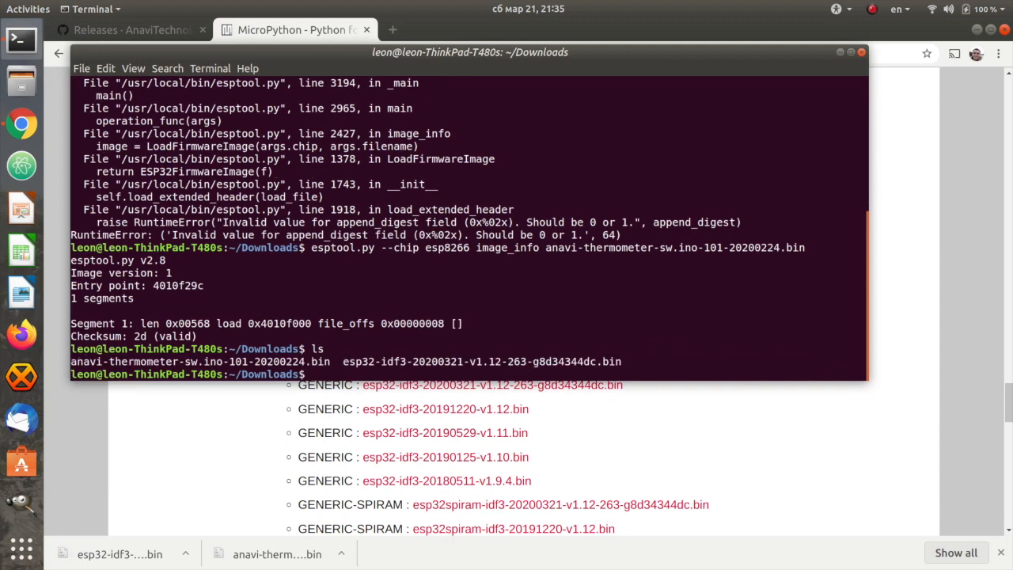
- Start an esptool.py --chip esp32 image_info command in Downloads
{"action": "type", "text": "esptool.py --chip"}
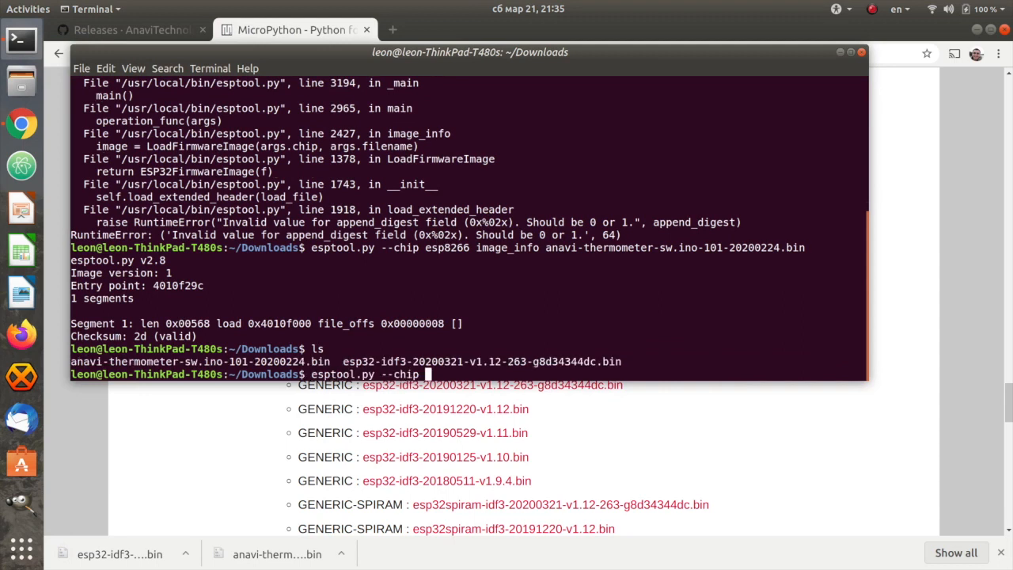
{"action": "type", "text": "esp32 in"}
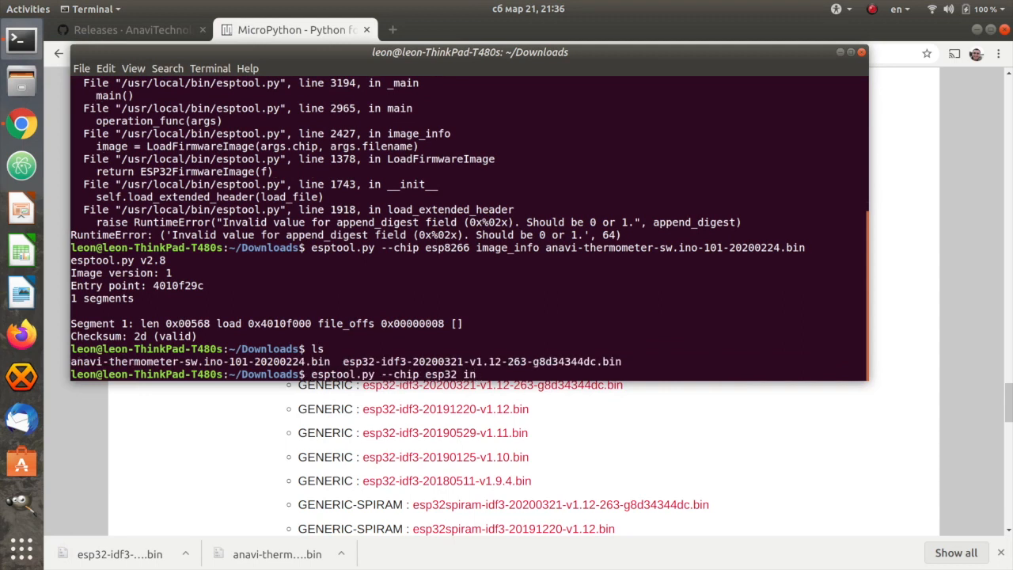
{"action": "key", "text": "Return"}
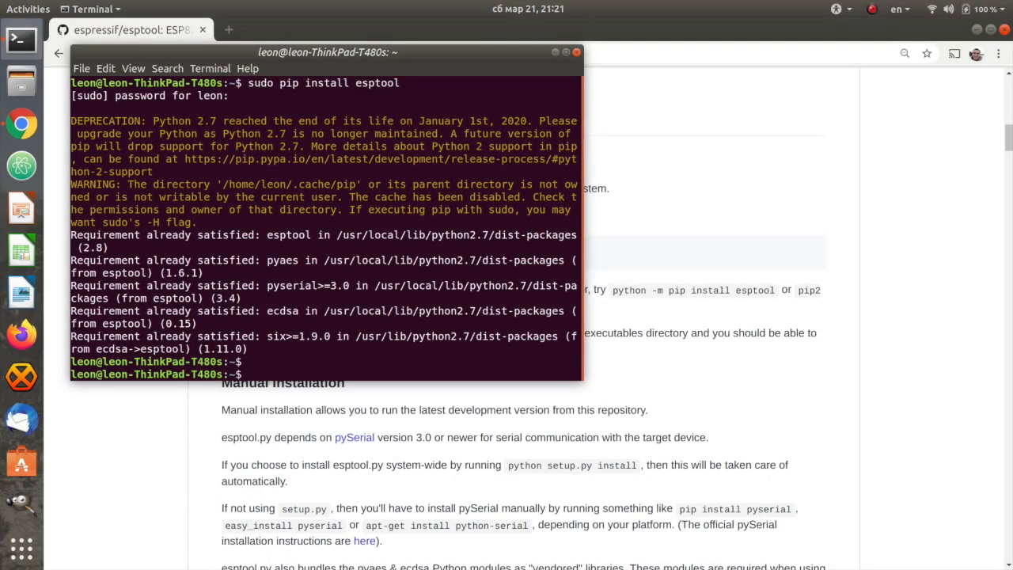
- Run esptool.py --help and scroll through the v2.8 commands and arguments
{"action": "type", "text": "es"}
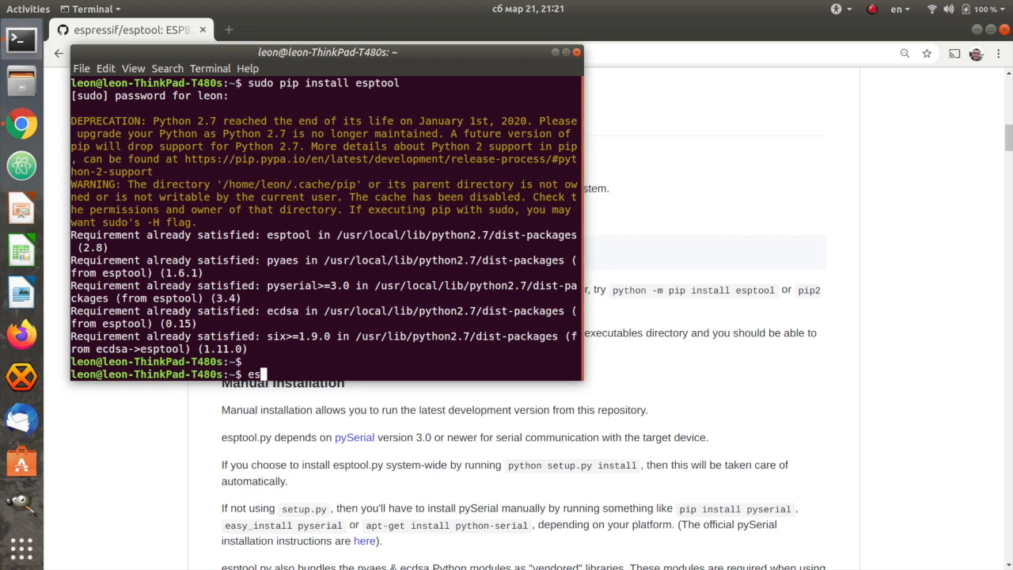
{"action": "type", "text": "p"}
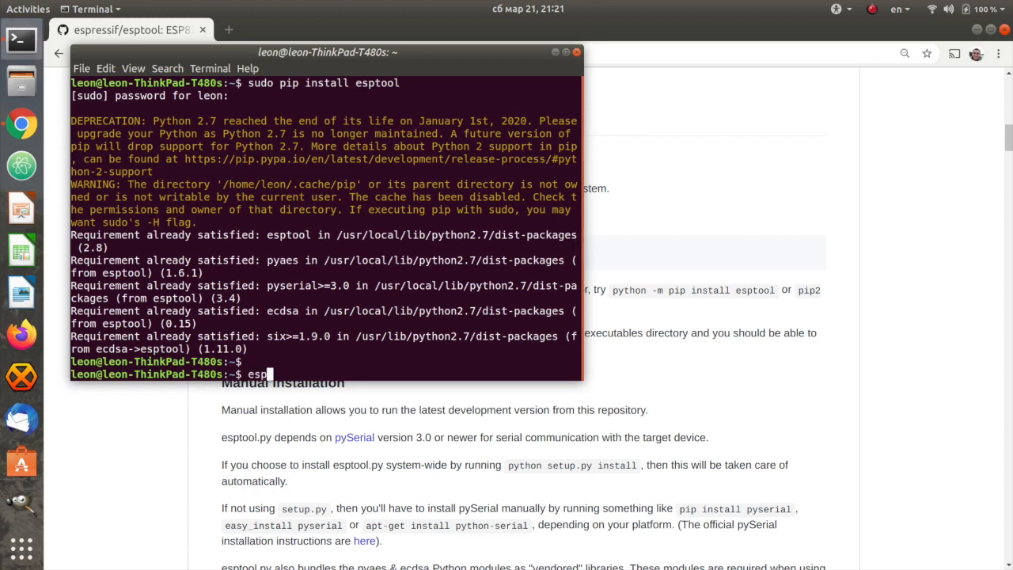
{"action": "type", "text": "tool.py"}
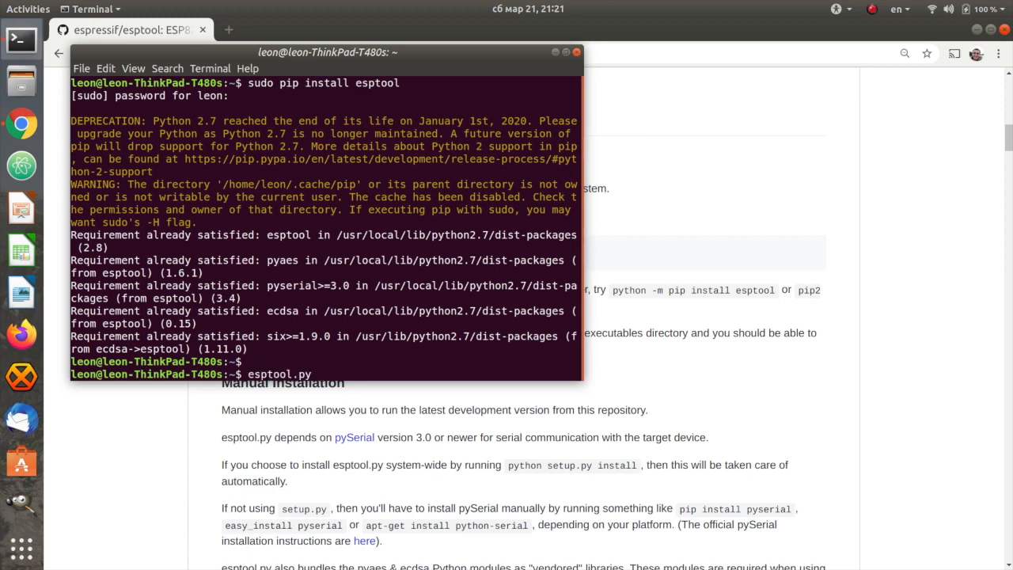
{"action": "key", "text": "Return"}
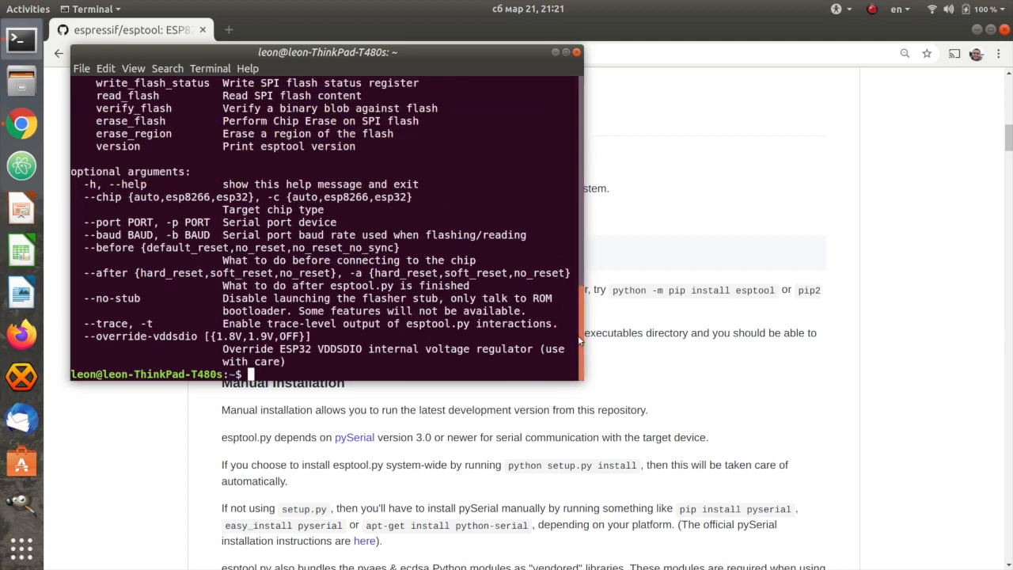
{"action": "scroll", "scroll_direction": "up", "scroll_amount": 3}
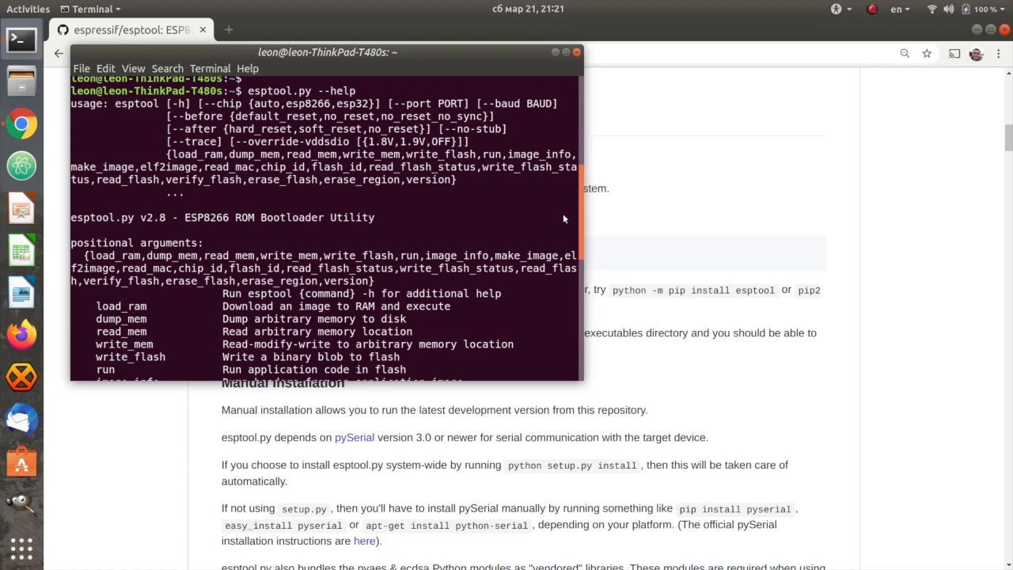
{"action": "mouse_move", "coordinate": [584, 216]}
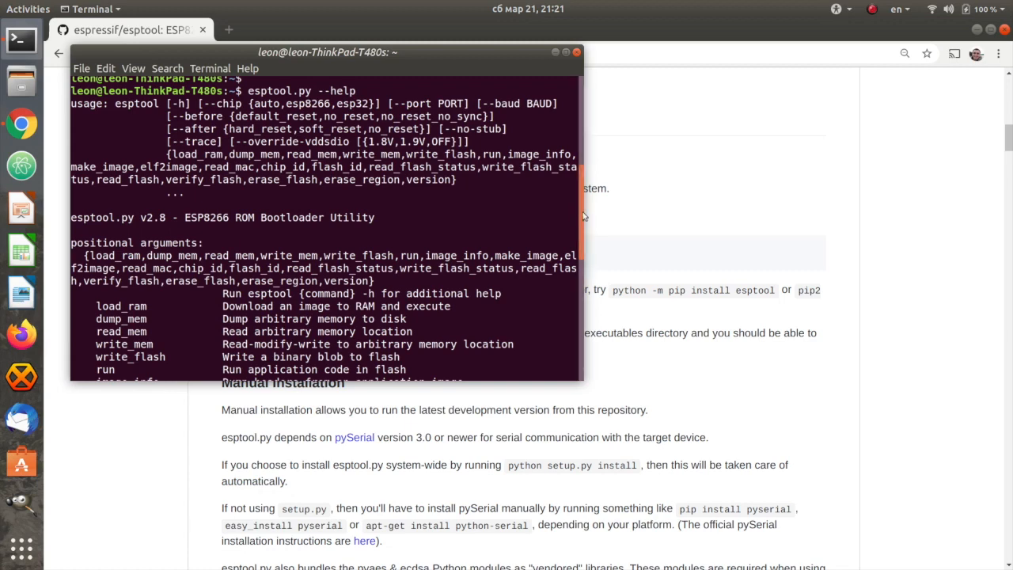
{"action": "scroll", "scroll_direction": "down", "scroll_amount": 3}
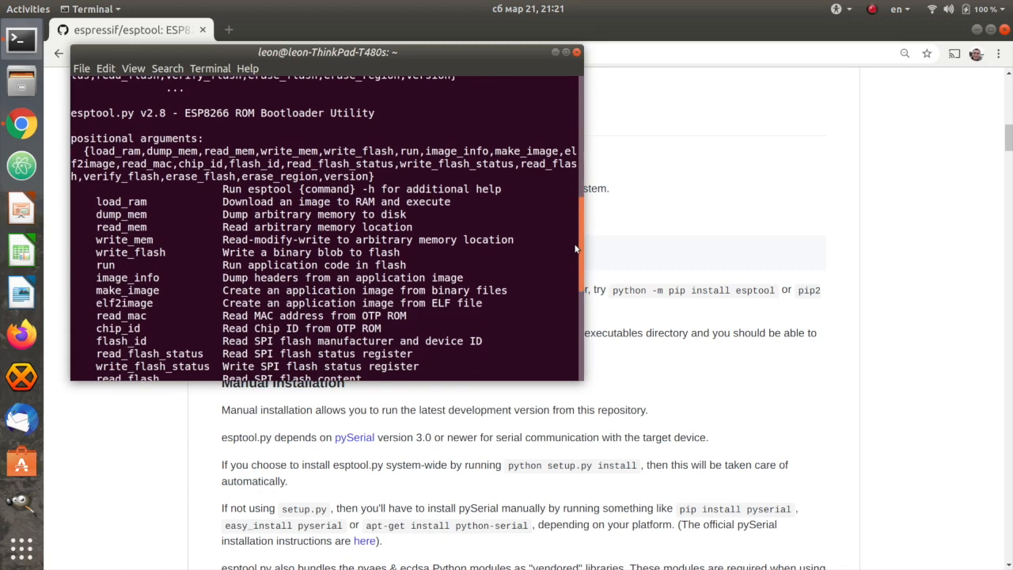
{"action": "scroll", "scroll_direction": "down", "scroll_amount": 3}
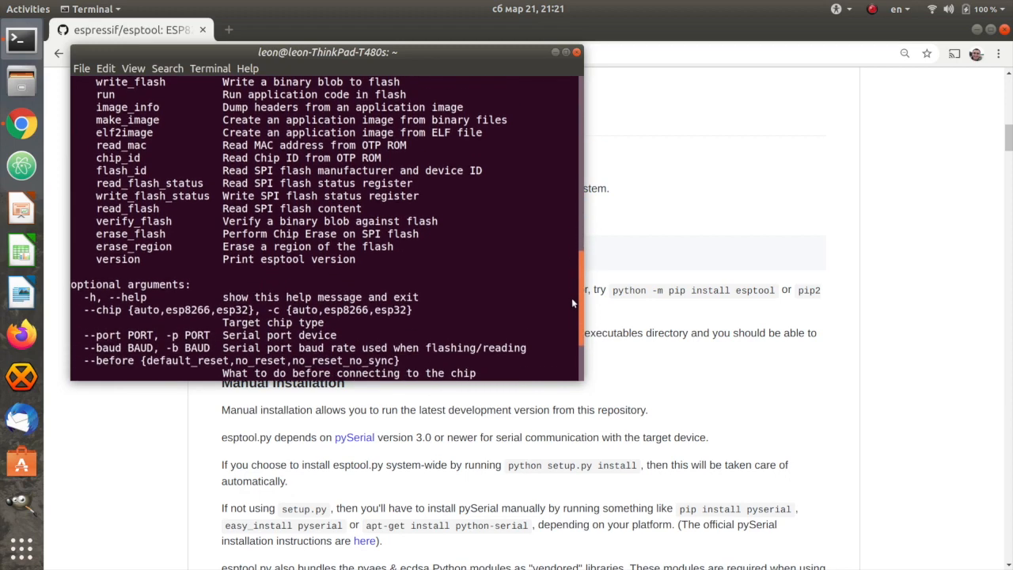
{"action": "scroll", "scroll_direction": "down", "scroll_amount": 3}
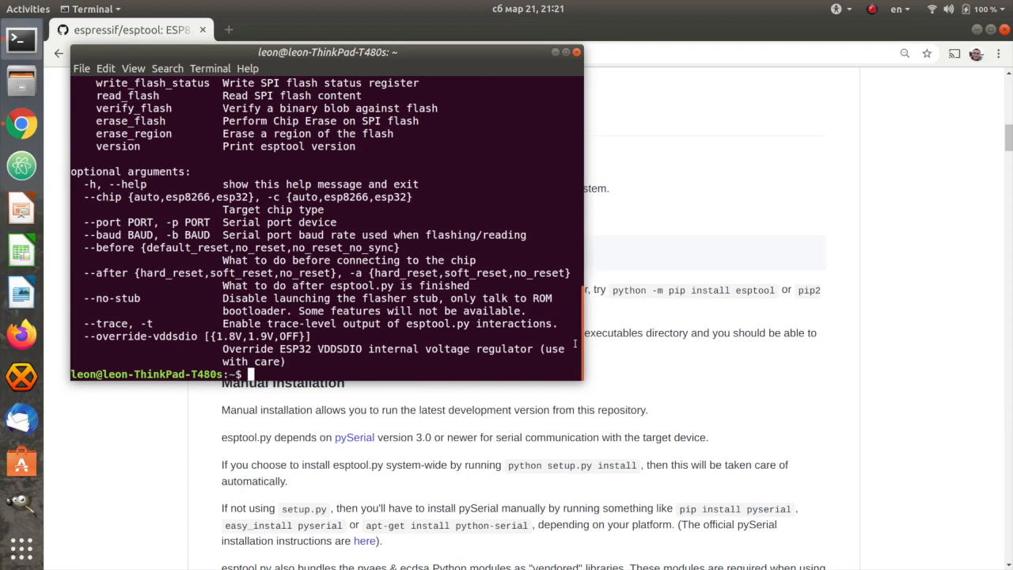